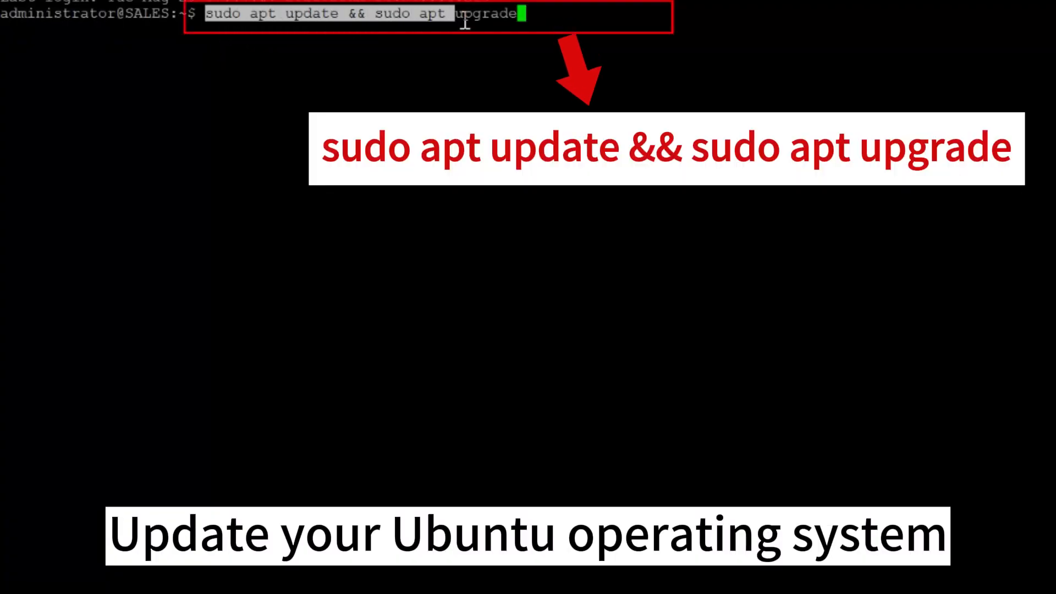
- Run 'sudo apt update && sudo apt upgrade' to refresh and upgrade all Ubuntu packages
key("Enter")
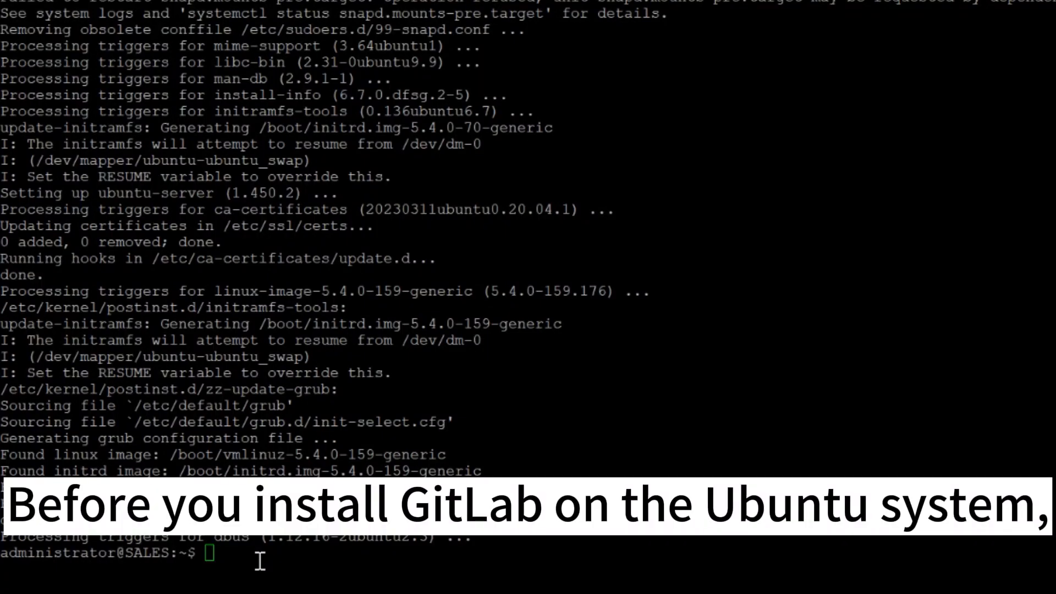
- Install curl, ca-certificates, apt-transport-https and gnupg2, confirming with Y, then enter the GitLab CE script.deb curl command
type("sudo apt install curl ca-certificates apt-transport-https gnupg2")
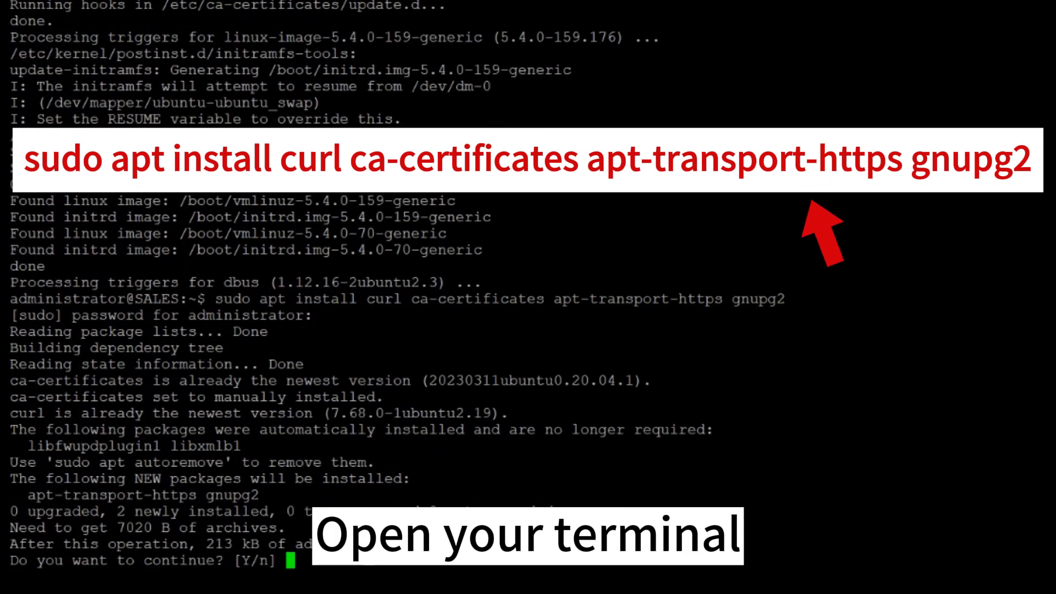
type("Y")
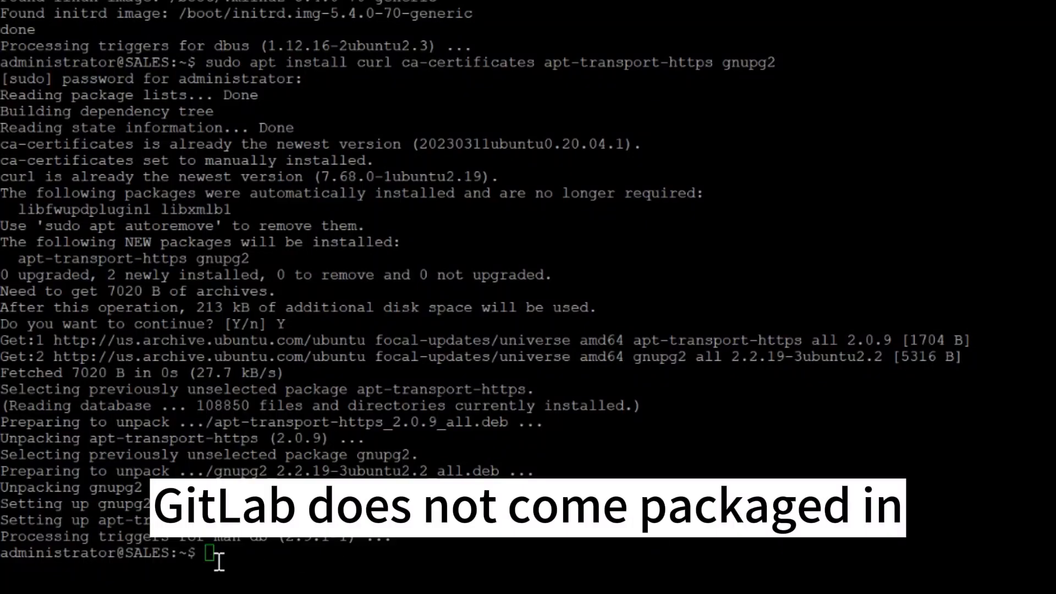
type("curl -s https://packages.gitlab.com/install/repositories/gitlab/gitlab-ce/script.deb.sh | sudo bash")
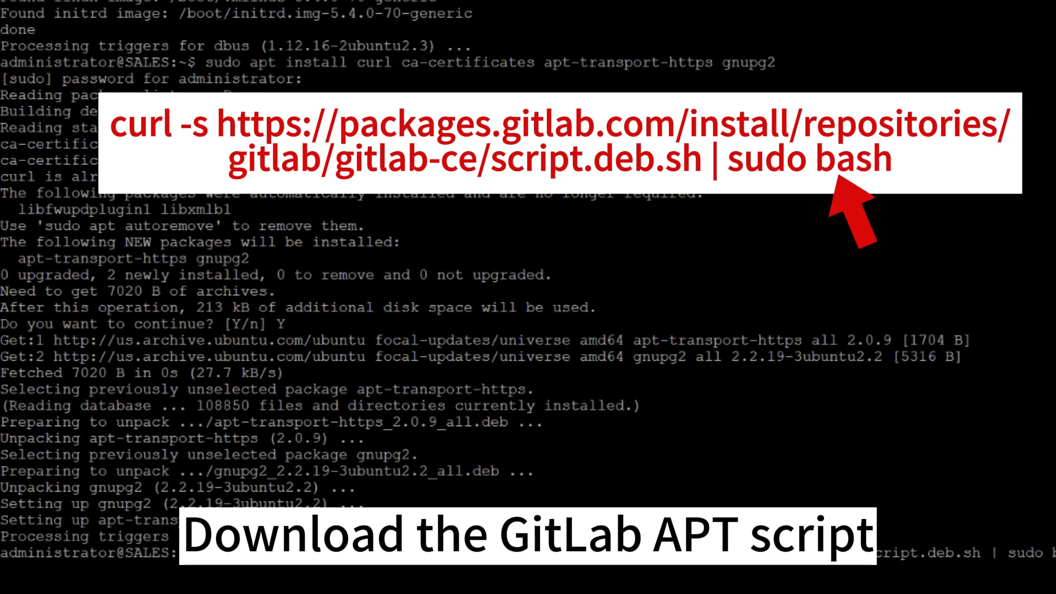
- Run the GitLab CE repository script via sudo bash and refresh the package lists with apt update
key("Return")
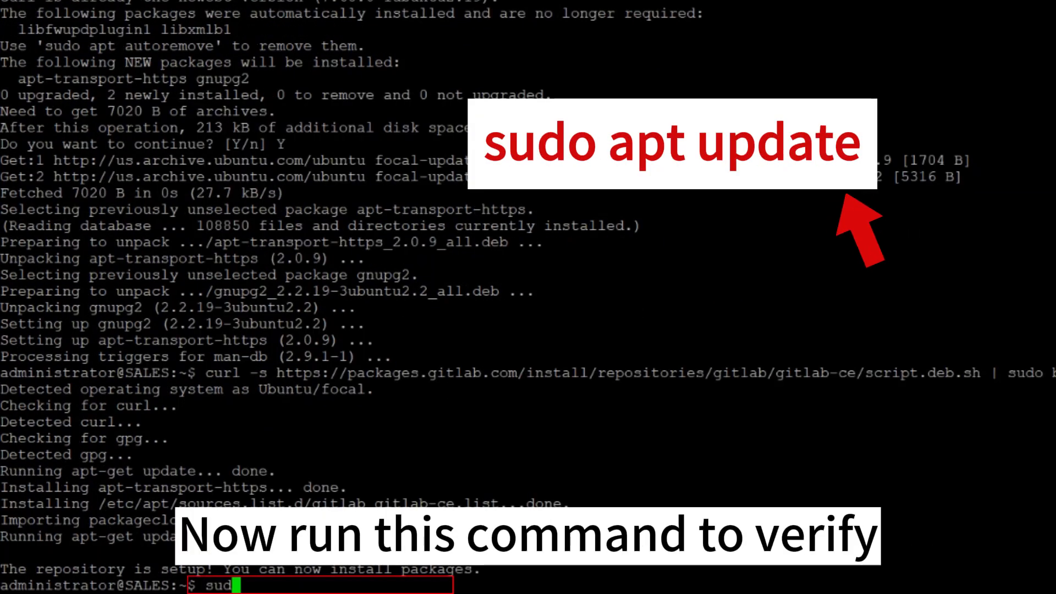
type("sudo apt update")
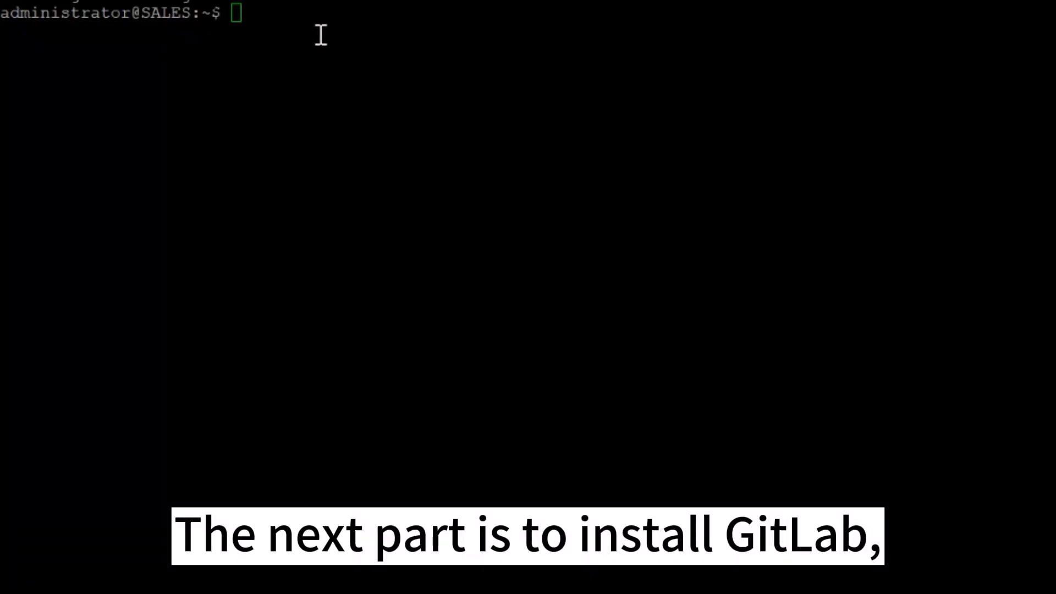
- Install the gitlab-ce package and enter the nano command for /etc/gitlab/gitlab.rb
type("sudo apt install gitlab-ce")
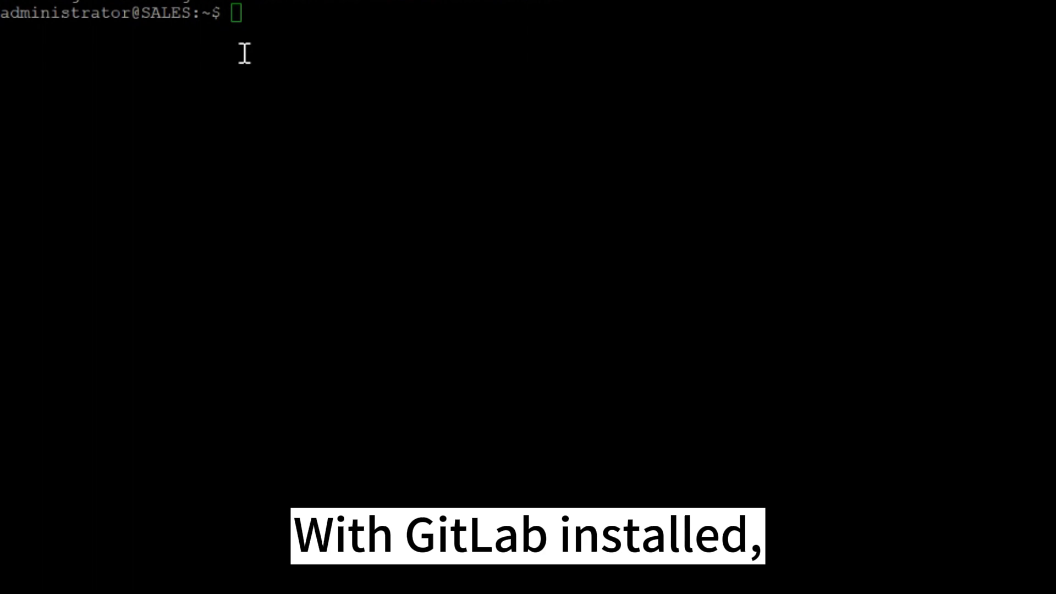
type("sudo nano /etc/gitlab/gitlab.rb")
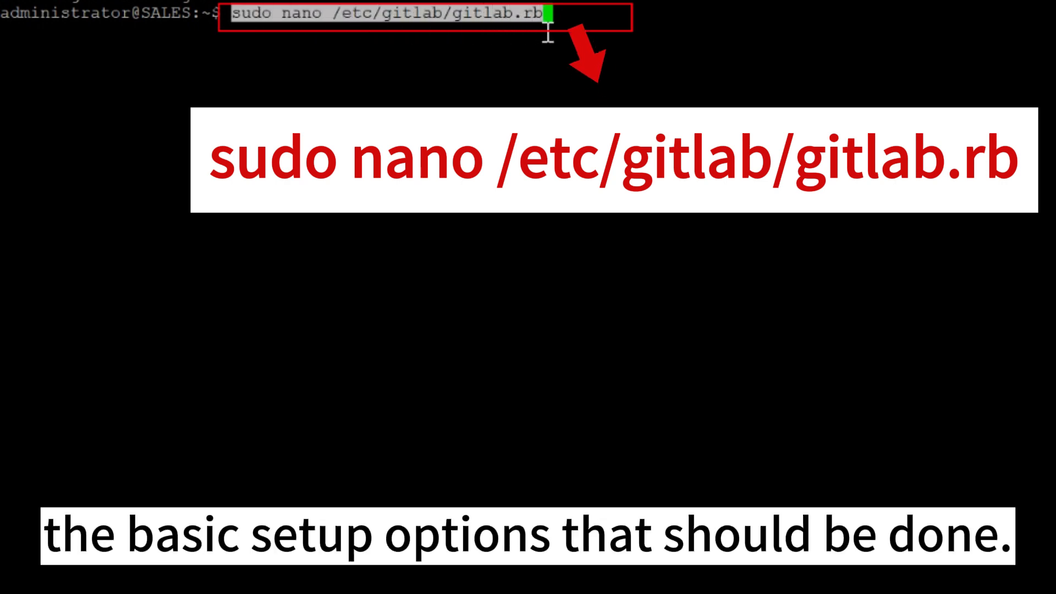
- Edit external_url in gitlab.rb to the server's own IP address and save out of nano
key("Enter")
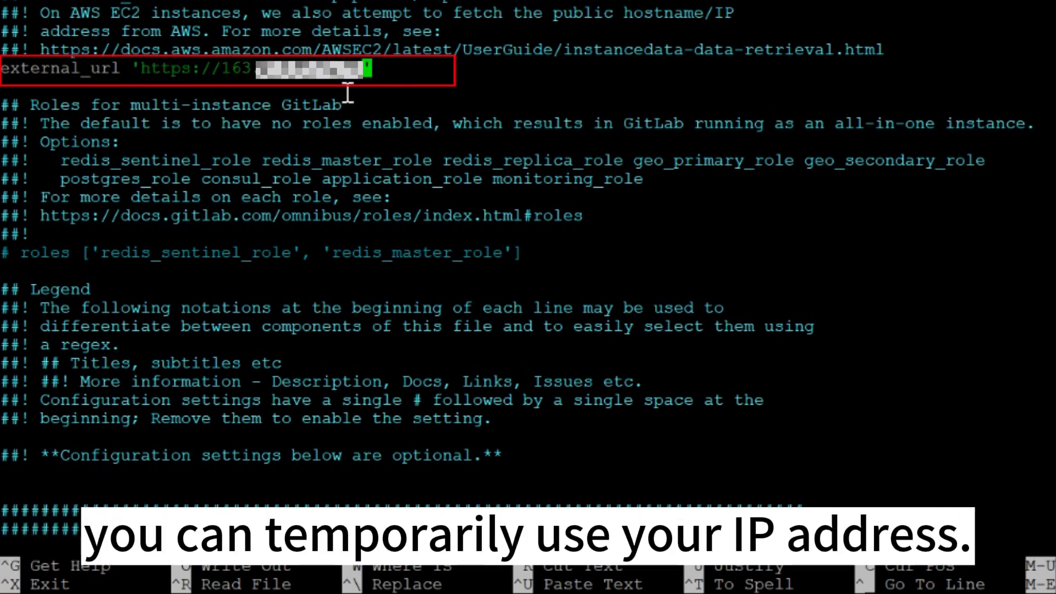
key("ctrl+x")
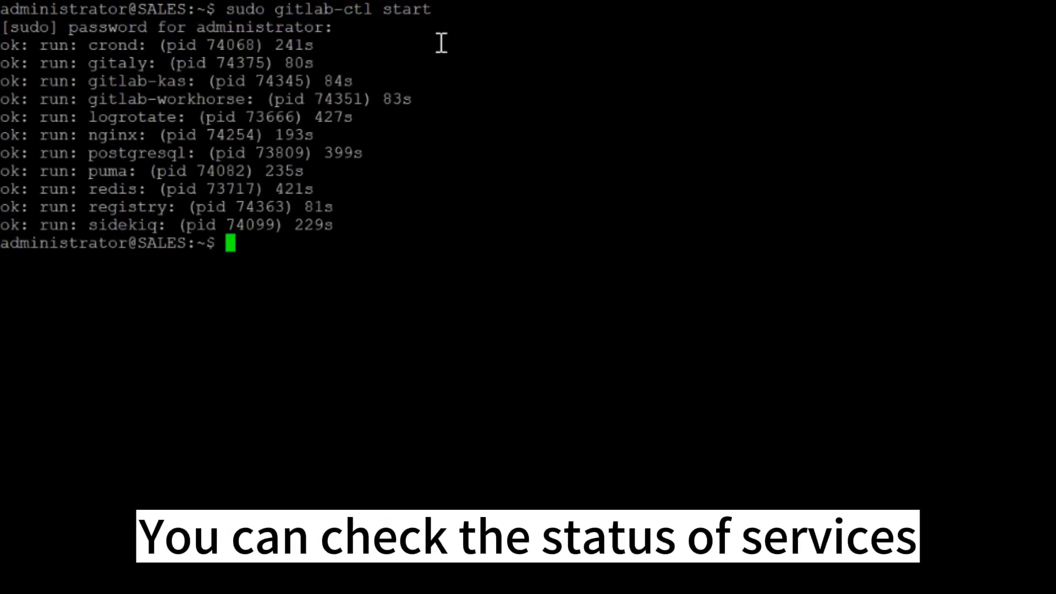
- Check gitlab-ctl status shows every service running and display /etc/gitlab/initial_root_password
type("sudo gitlab-ctl status")
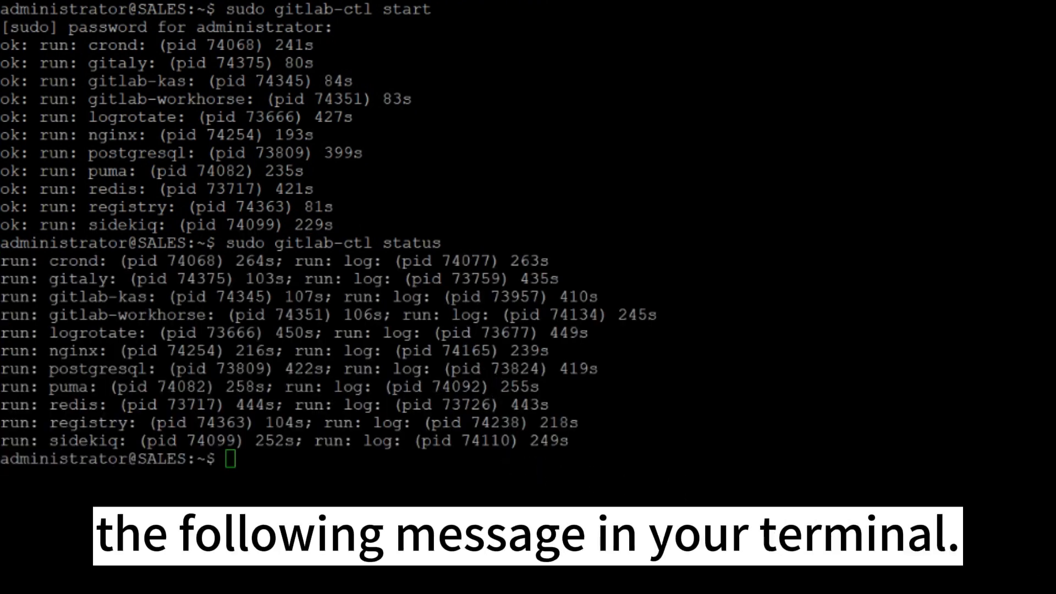
type("sudo cat /etc/gitlab/initial_root_password")
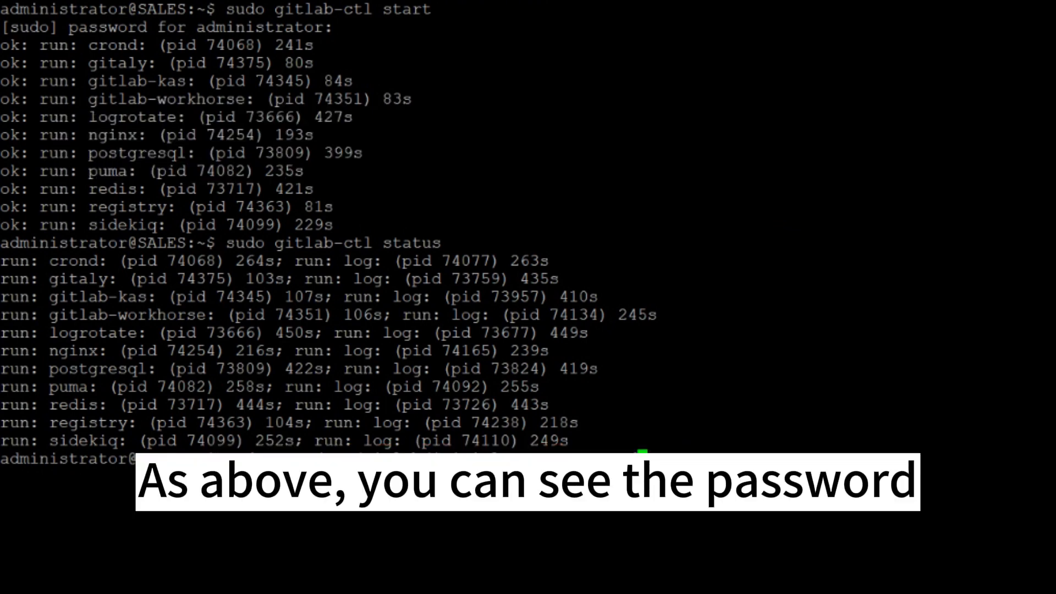
type("sudo cat /etc/gitlab/initial_root_password")
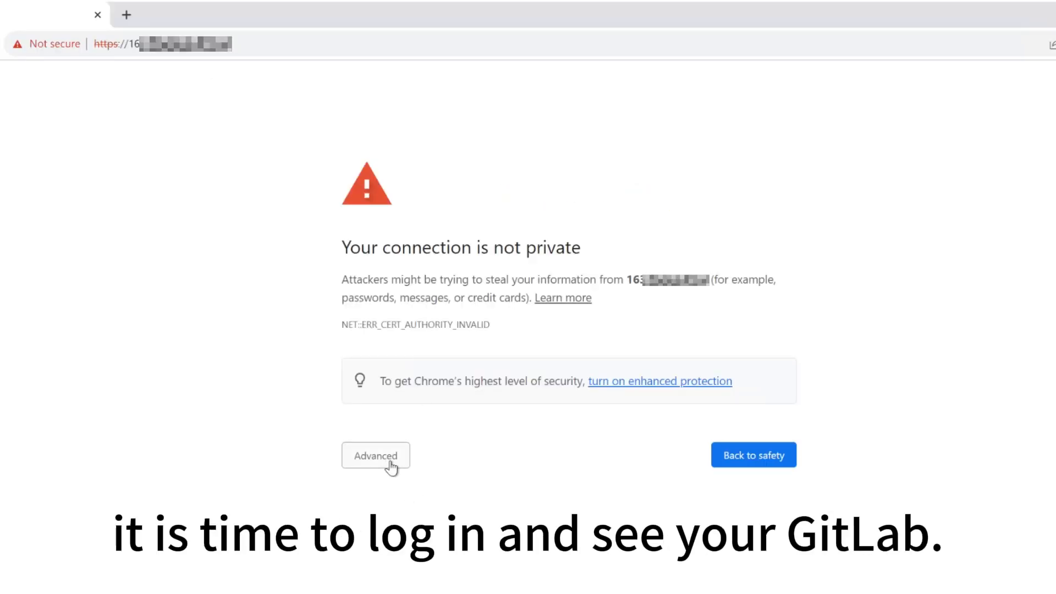
- Continue past Chrome's 'connection is not private' warning via Advanced to reach the GitLab site
left_click(376, 455)
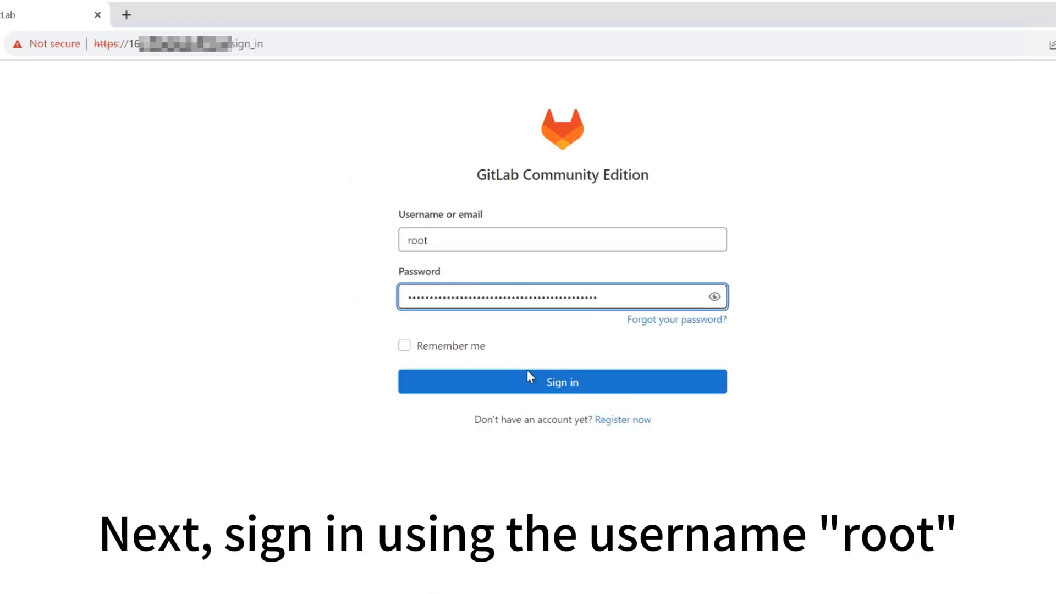
- Sign in as root with the initial password to reach the Welcome to GitLab projects page
left_click(562, 381)
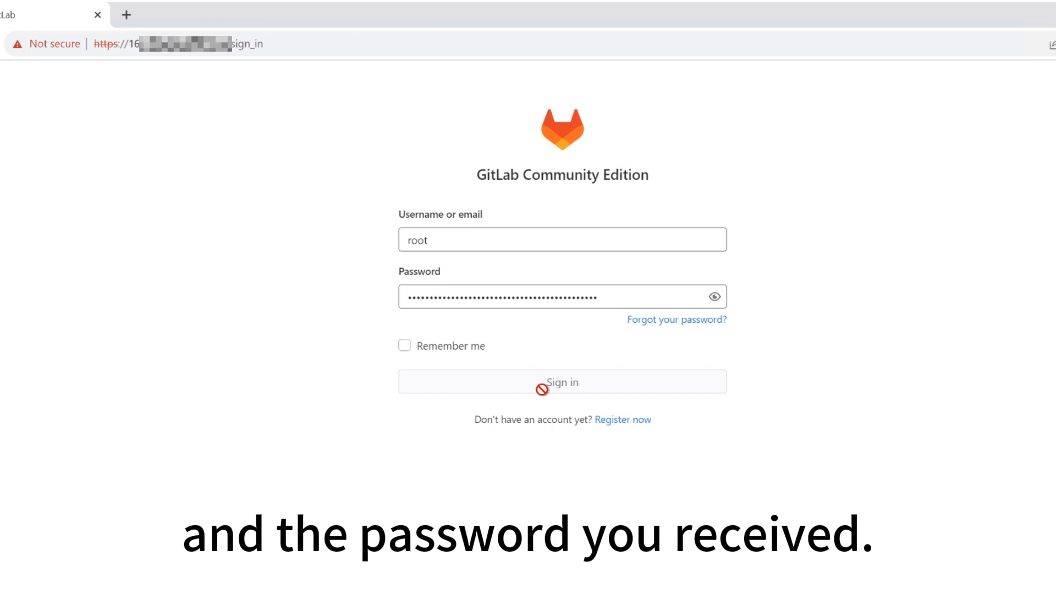
left_click(562, 381)
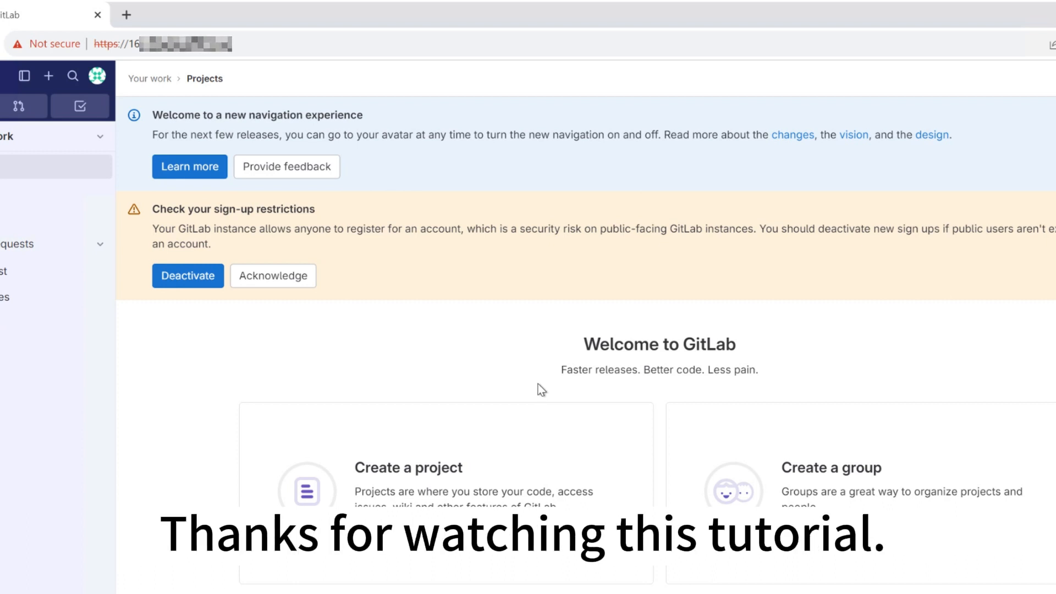
mouse_move(548, 359)
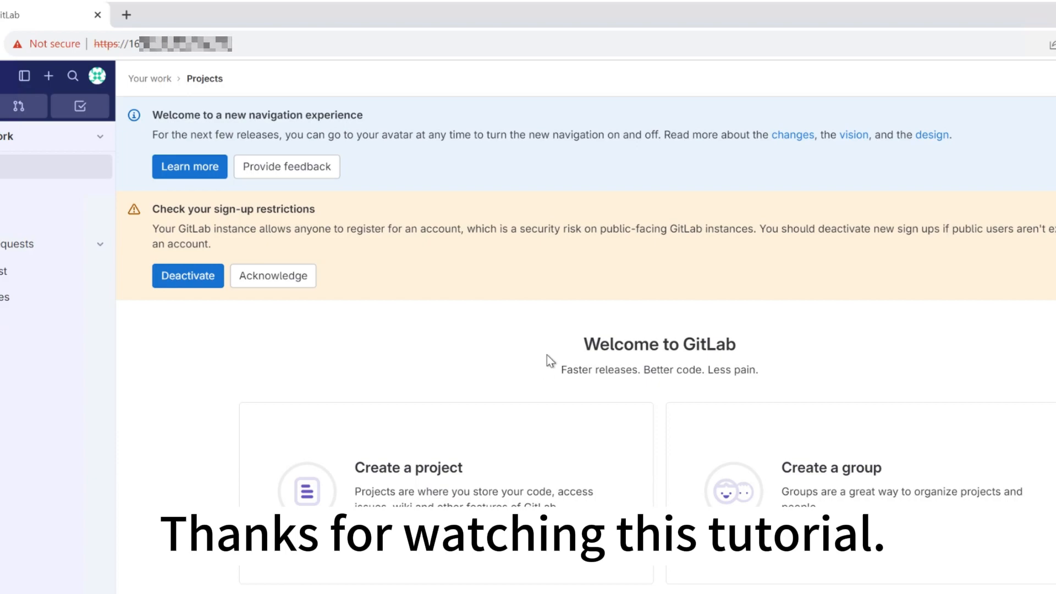